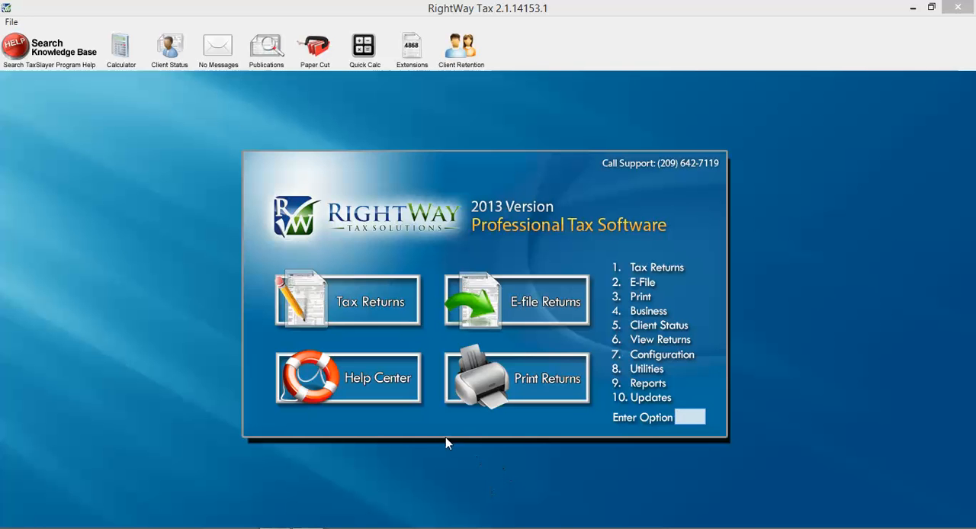
mouse_move(121, 42)
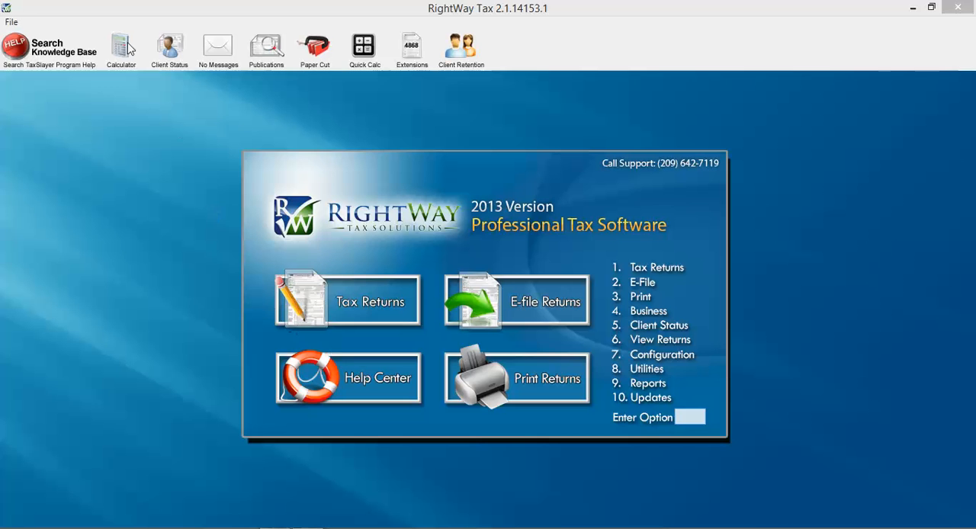
Step: Show the five recently opened client returns from the File menu
left_click(12, 21)
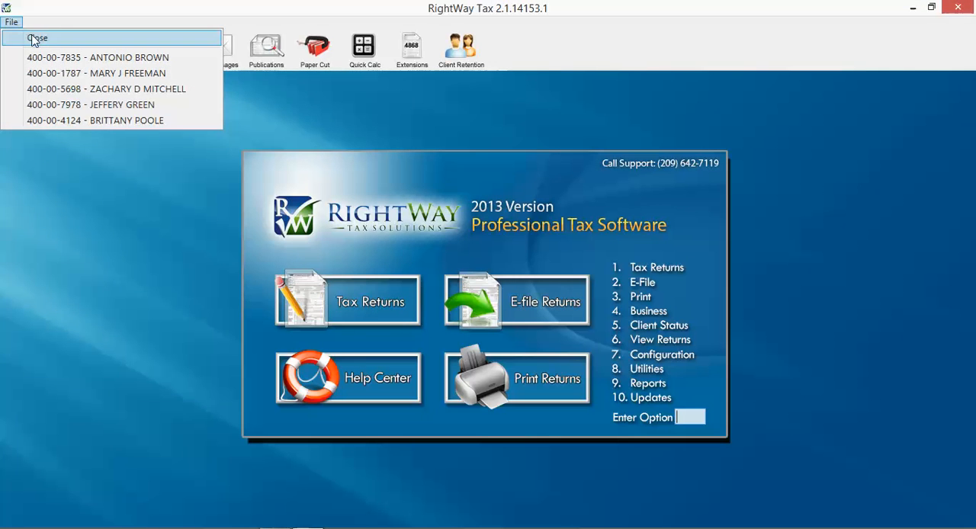
mouse_move(96, 72)
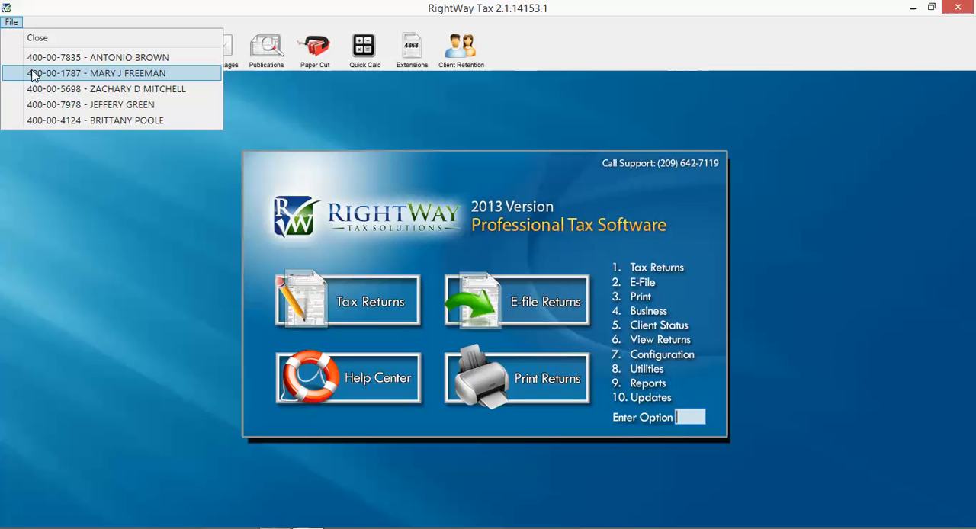
mouse_move(35, 139)
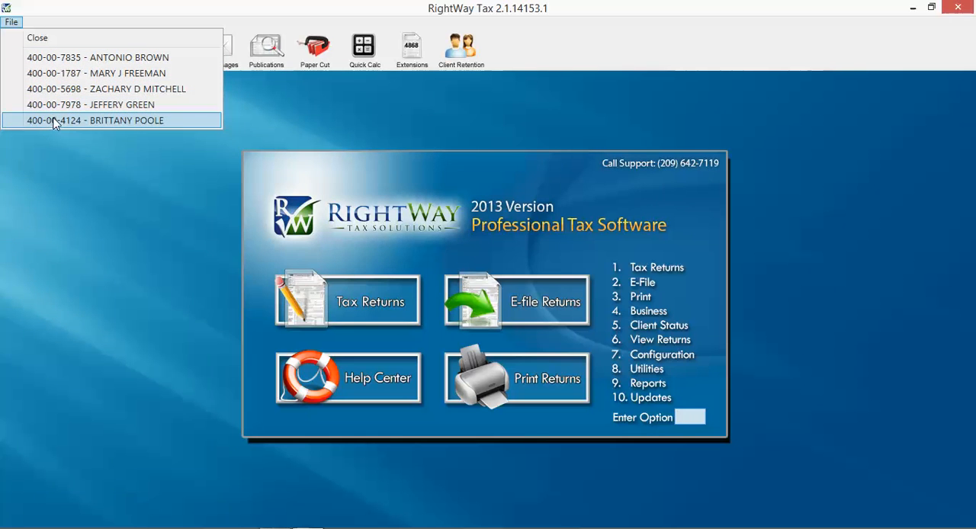
mouse_move(64, 145)
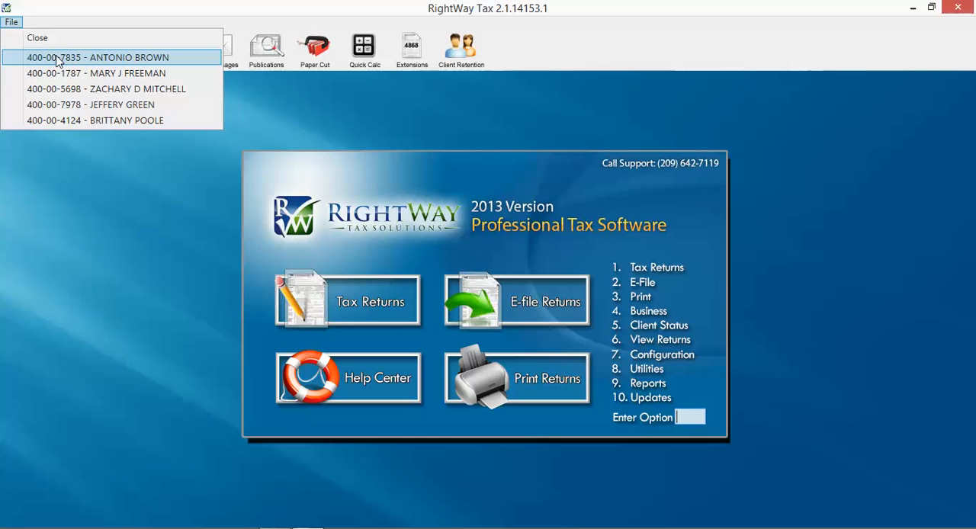
mouse_move(42, 121)
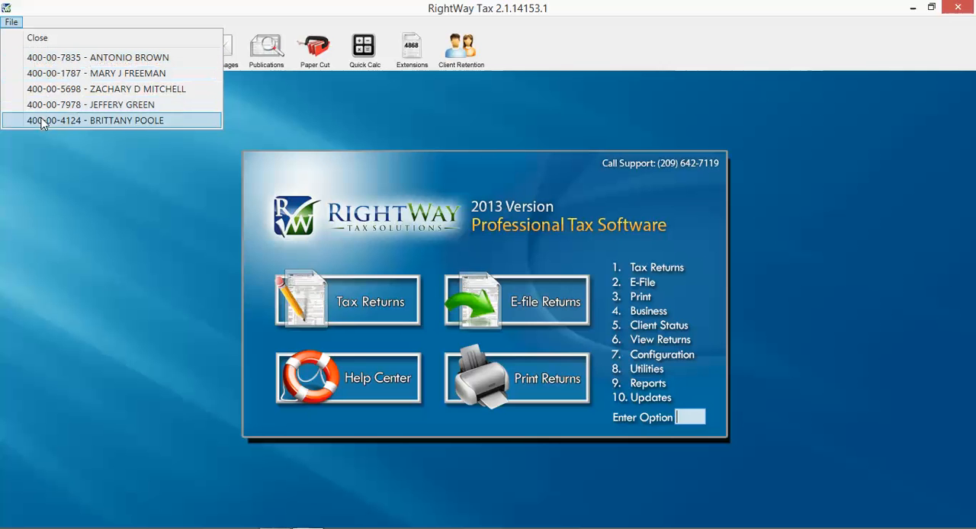
mouse_move(61, 149)
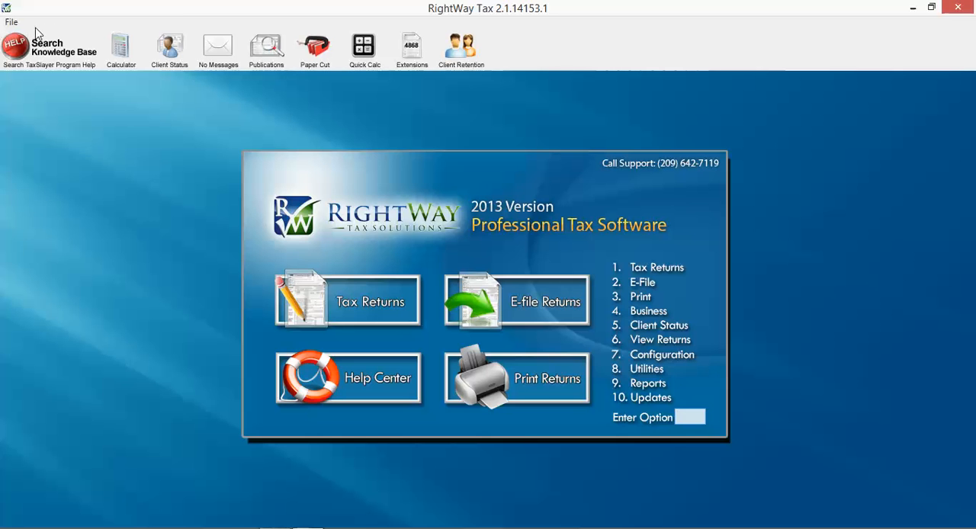
mouse_move(125, 49)
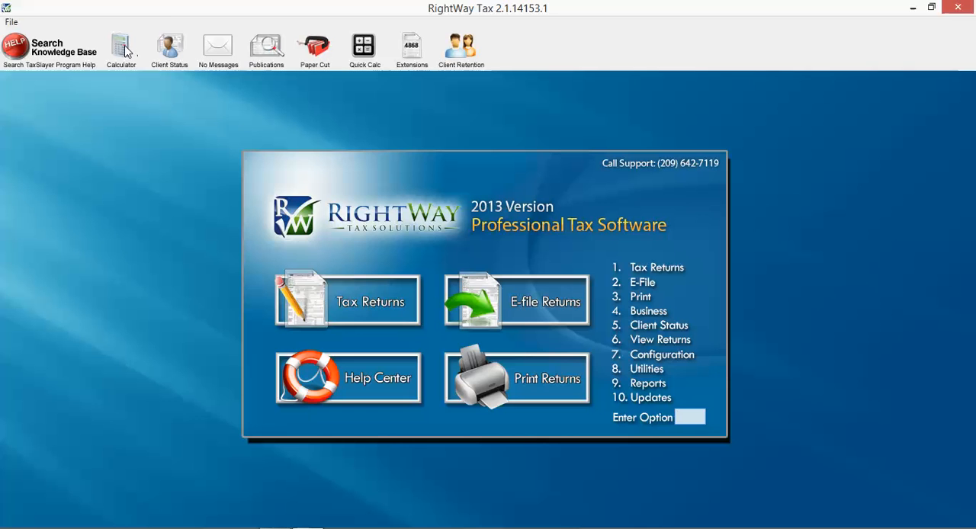
mouse_move(122, 47)
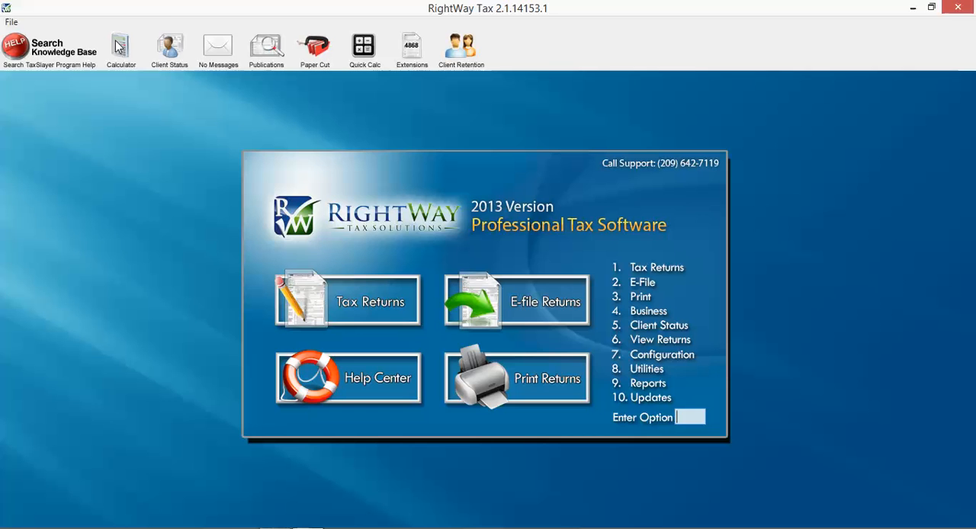
mouse_move(168, 55)
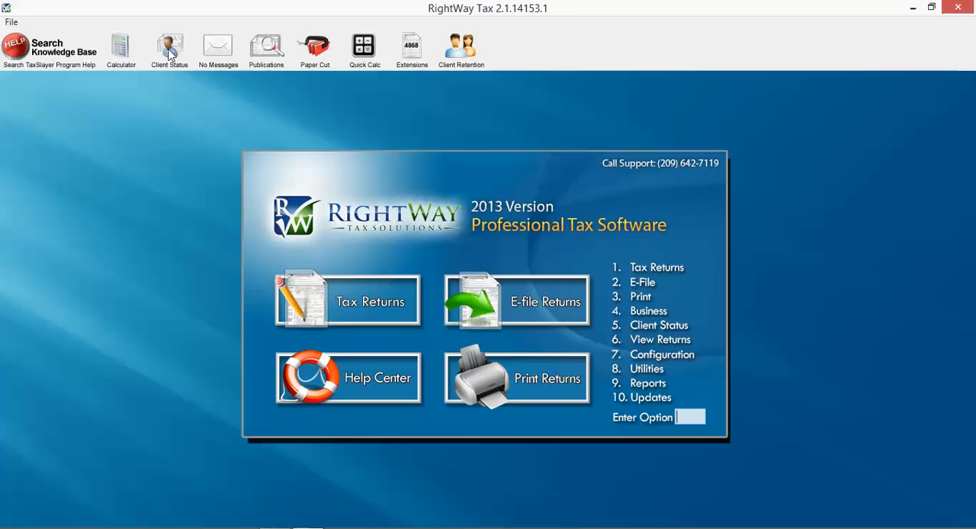
left_click(170, 45)
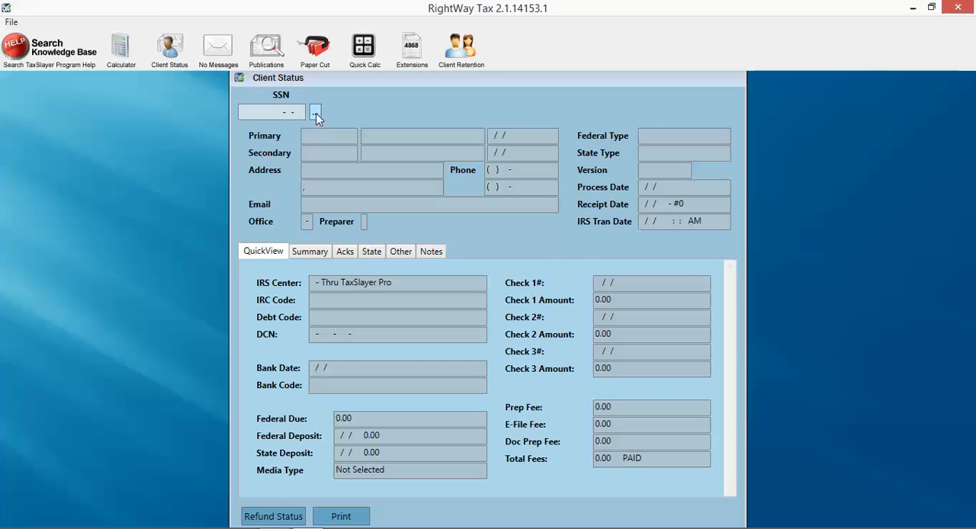
left_click(314, 113)
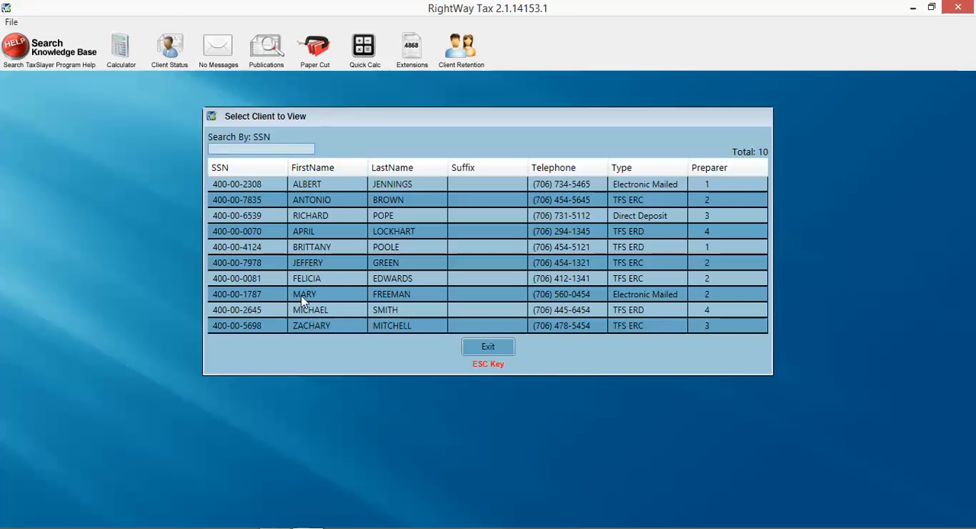
mouse_move(418, 282)
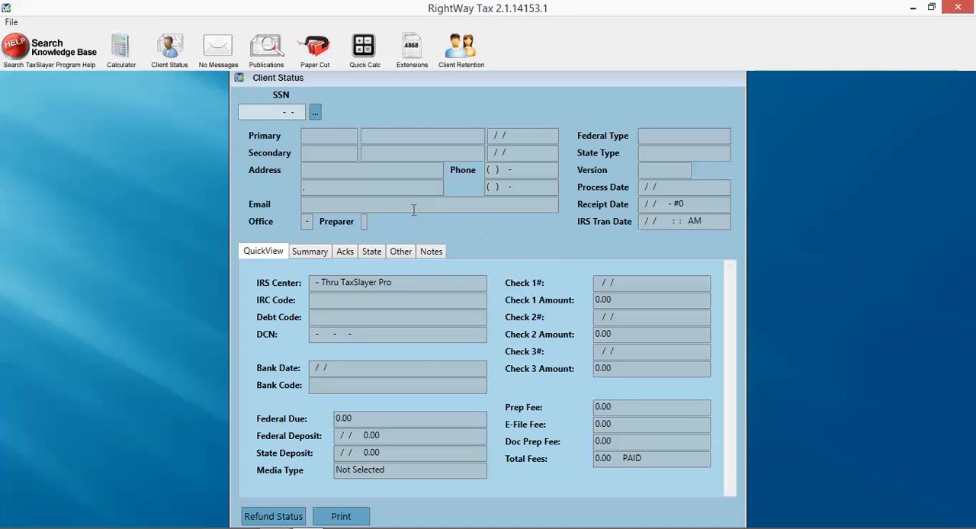
left_click(267, 112)
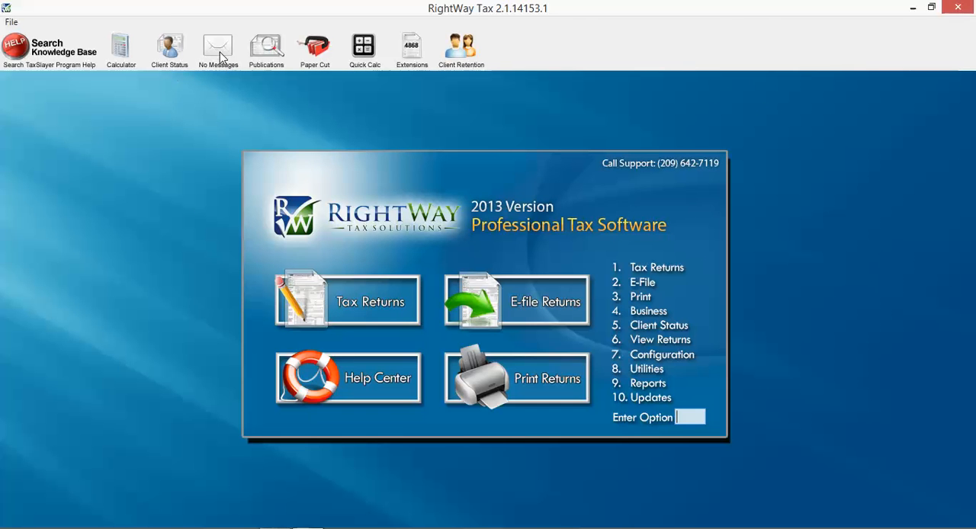
mouse_move(206, 52)
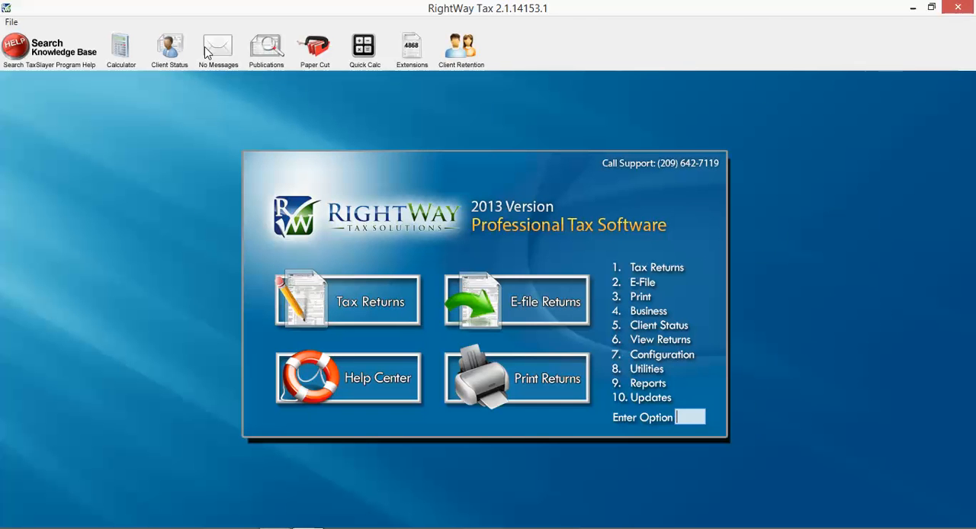
mouse_move(228, 48)
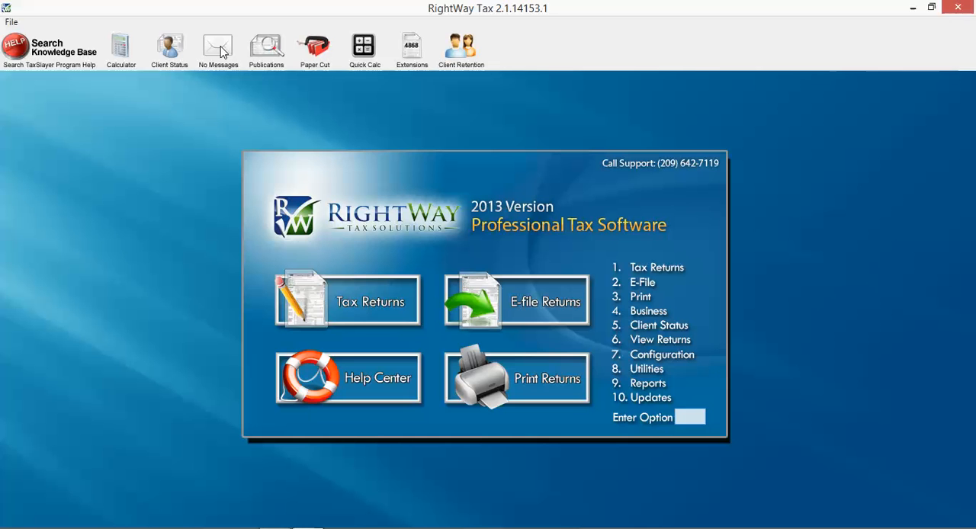
mouse_move(267, 52)
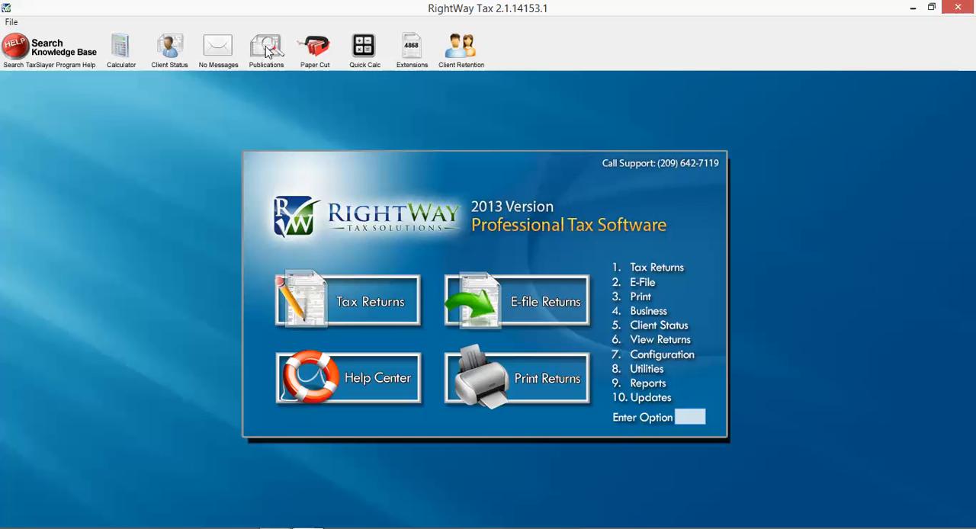
mouse_move(265, 52)
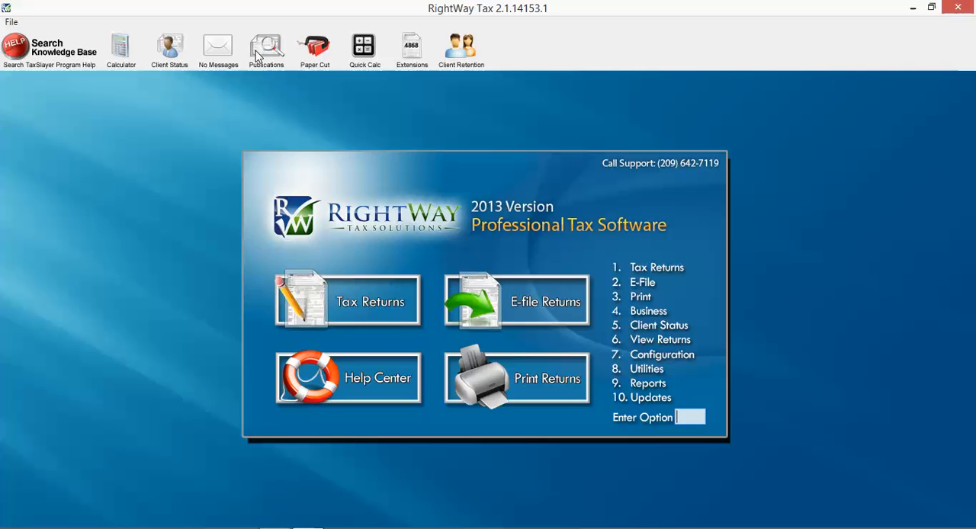
mouse_move(262, 52)
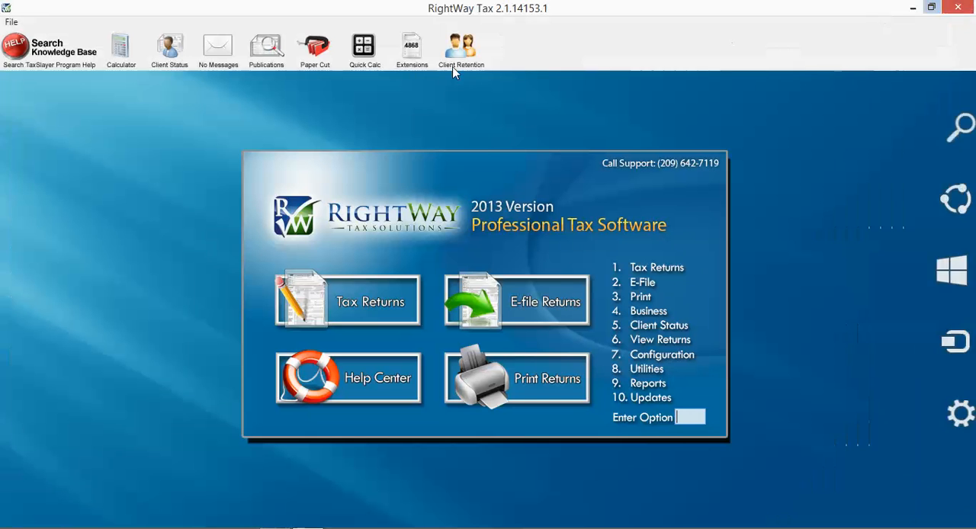
mouse_move(372, 92)
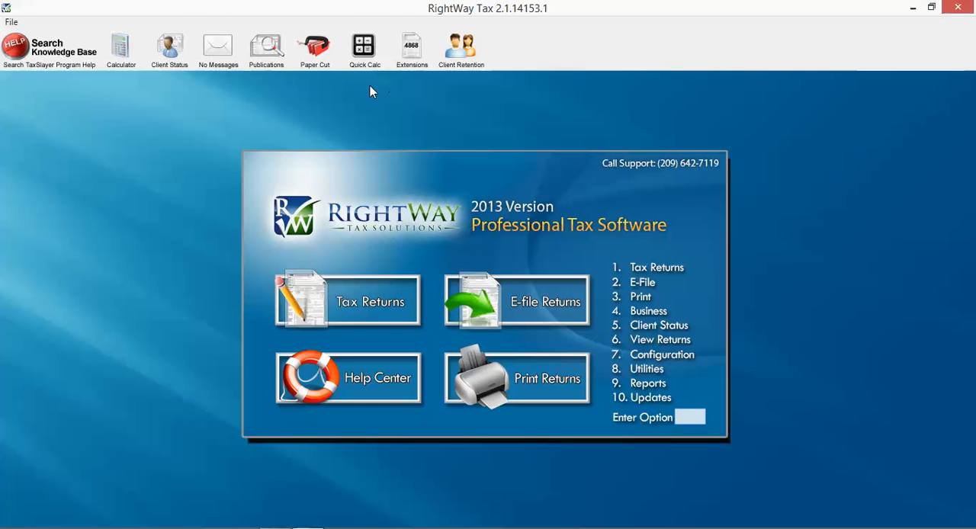
mouse_move(290, 105)
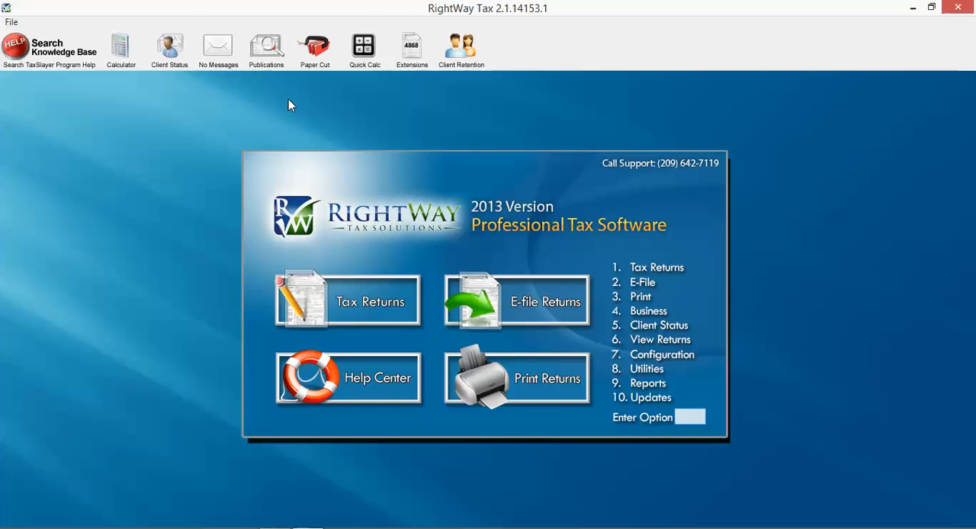
mouse_move(320, 63)
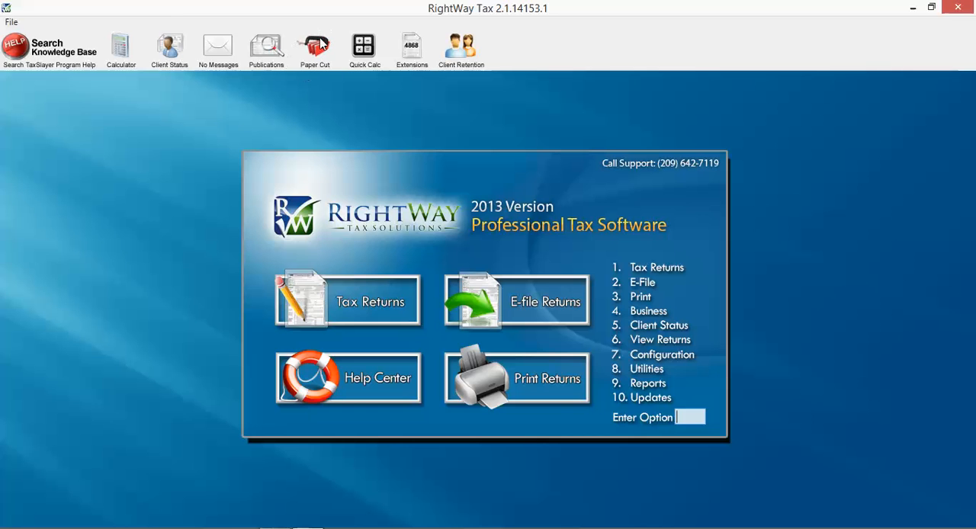
mouse_move(314, 49)
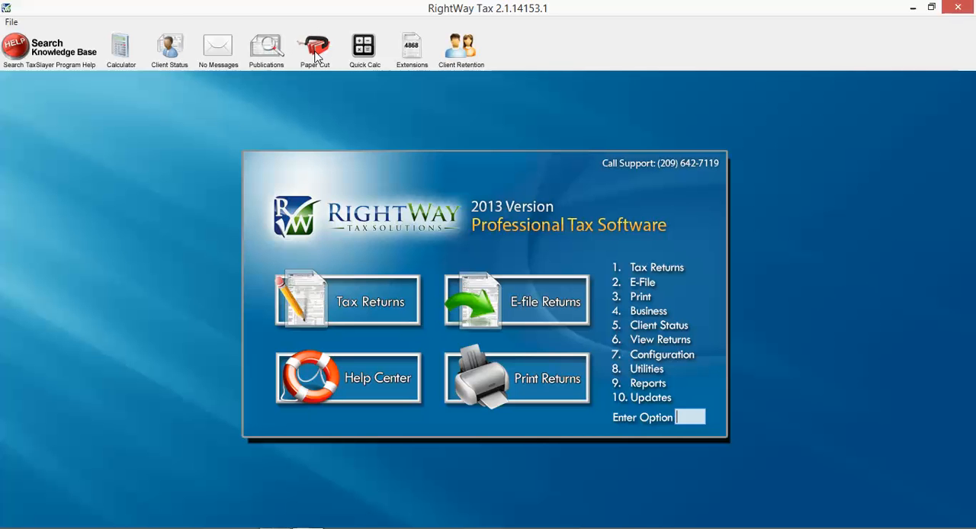
mouse_move(313, 61)
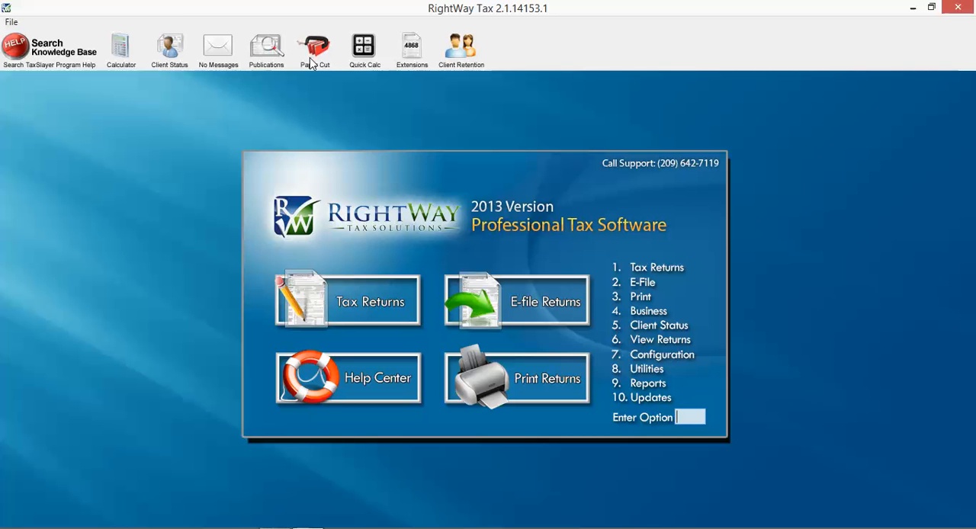
mouse_move(296, 81)
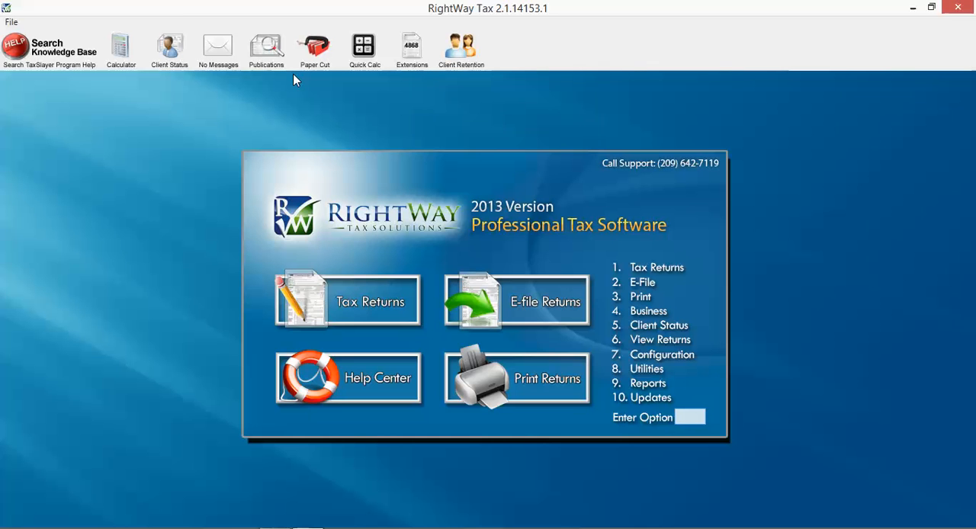
mouse_move(314, 52)
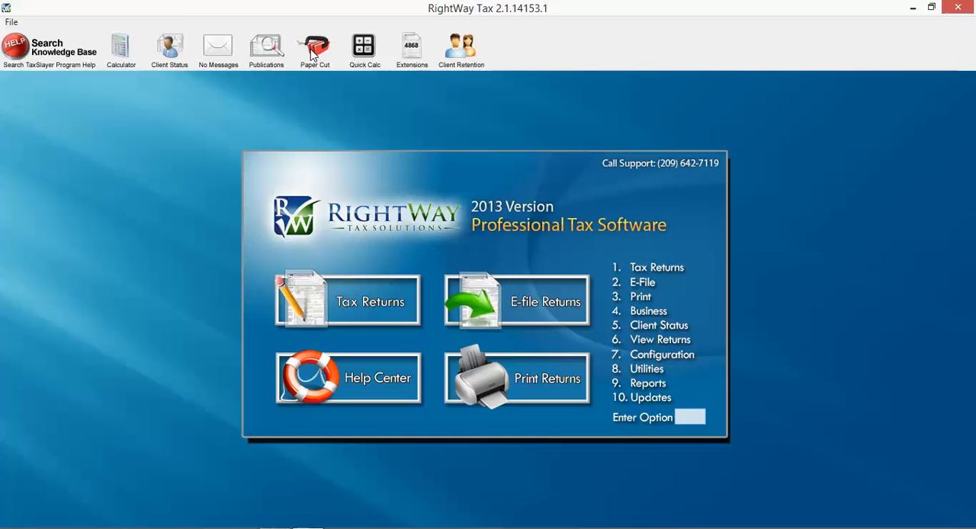
mouse_move(363, 47)
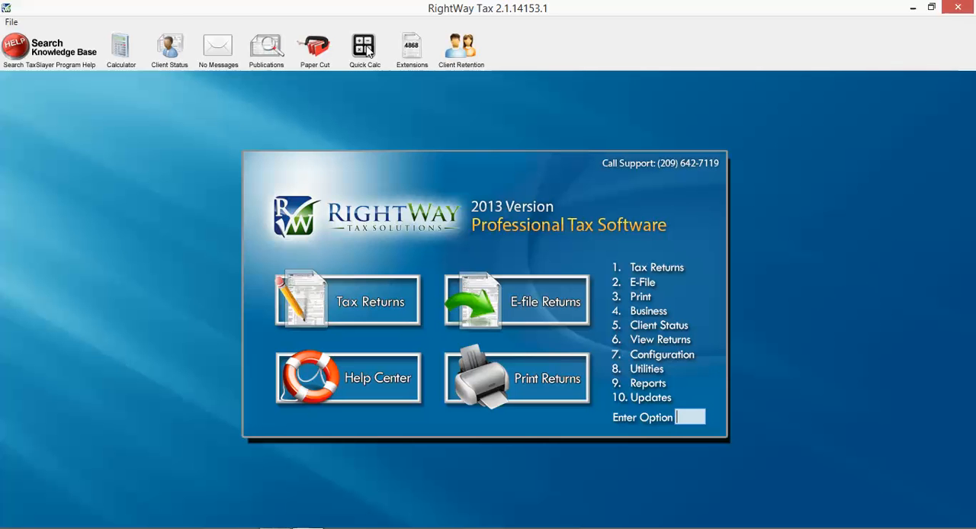
mouse_move(366, 33)
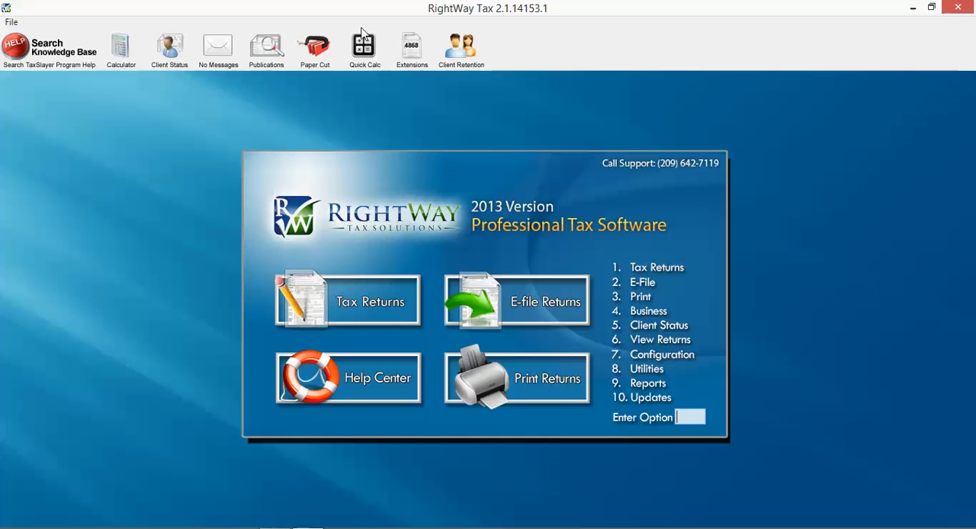
mouse_move(358, 50)
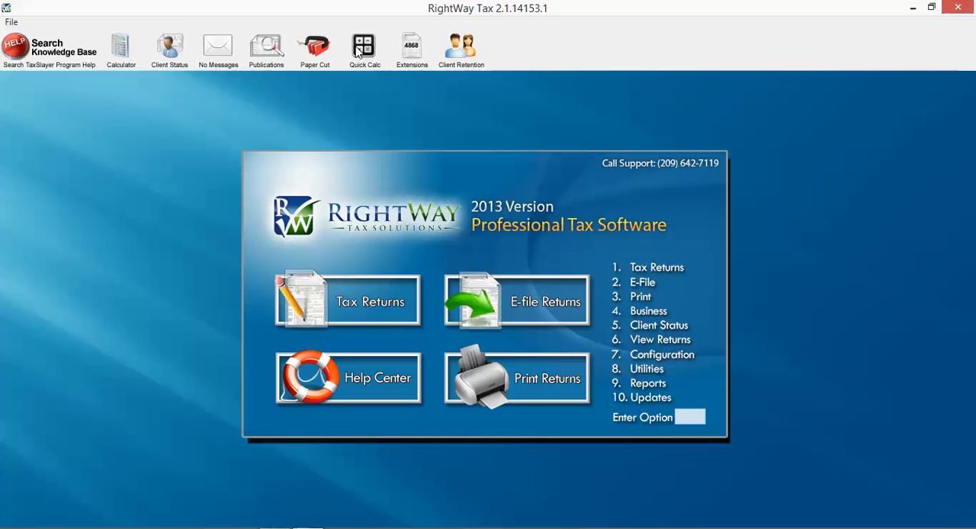
mouse_move(418, 46)
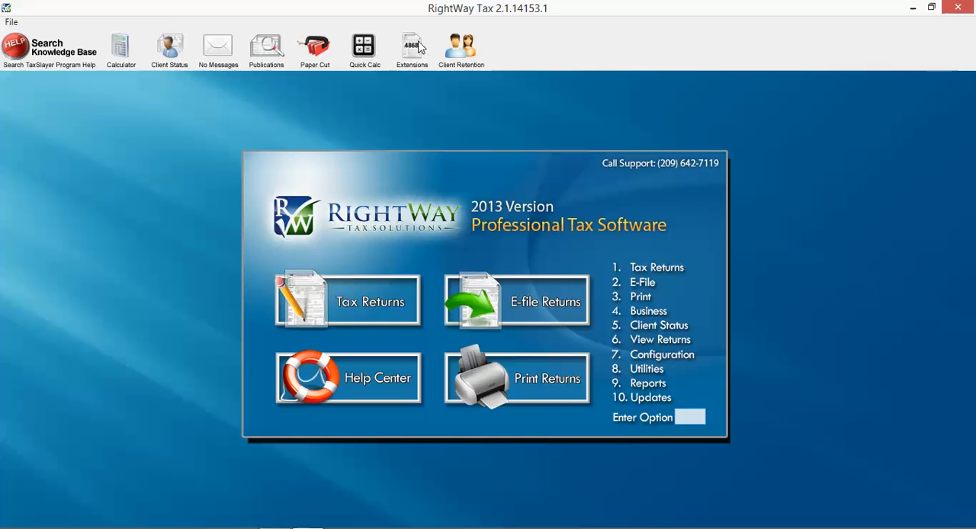
mouse_move(412, 47)
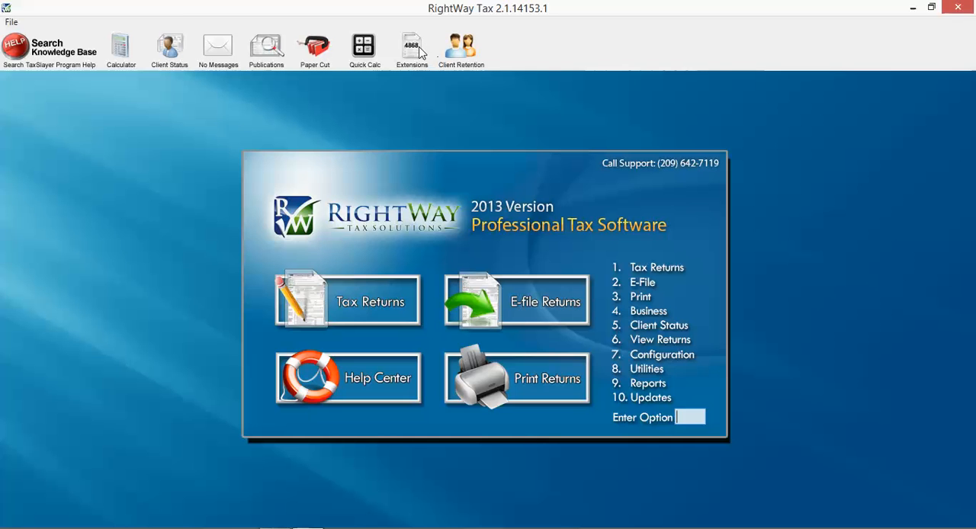
mouse_move(406, 106)
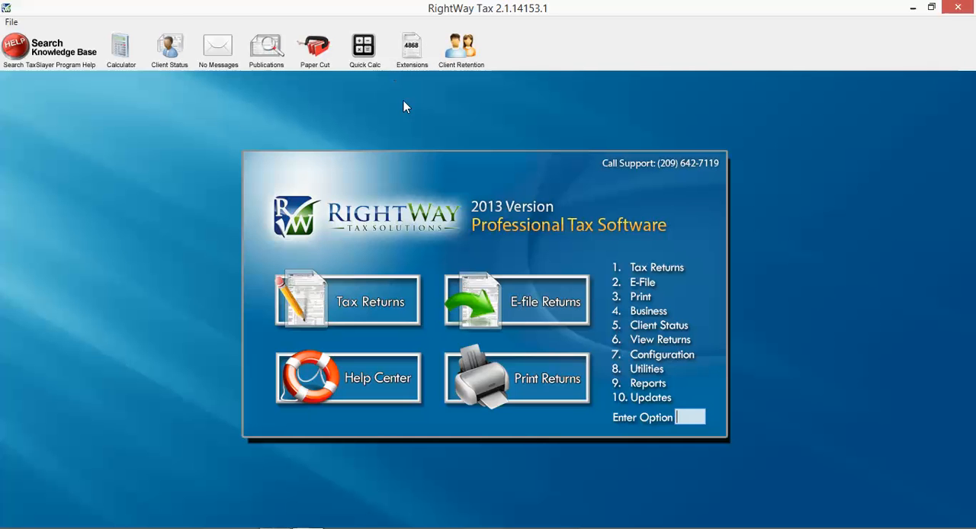
mouse_move(358, 316)
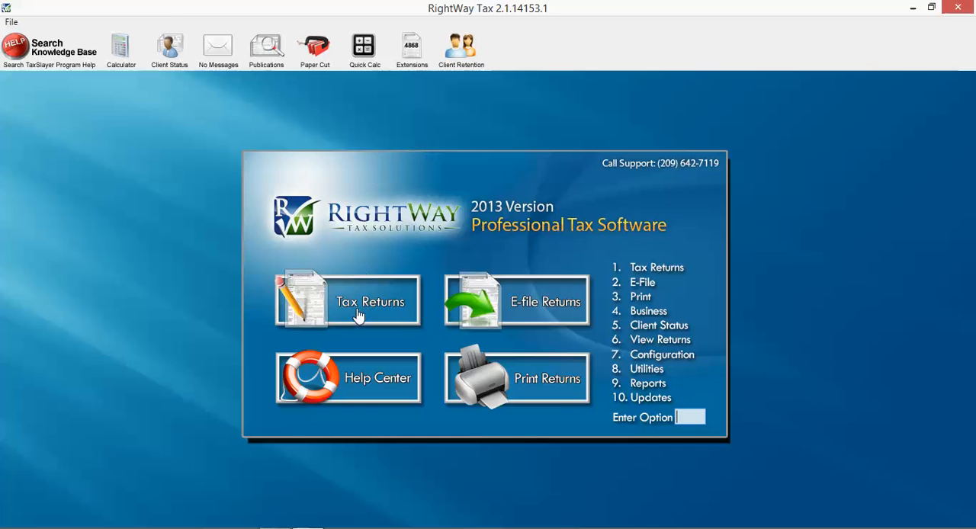
mouse_move(416, 387)
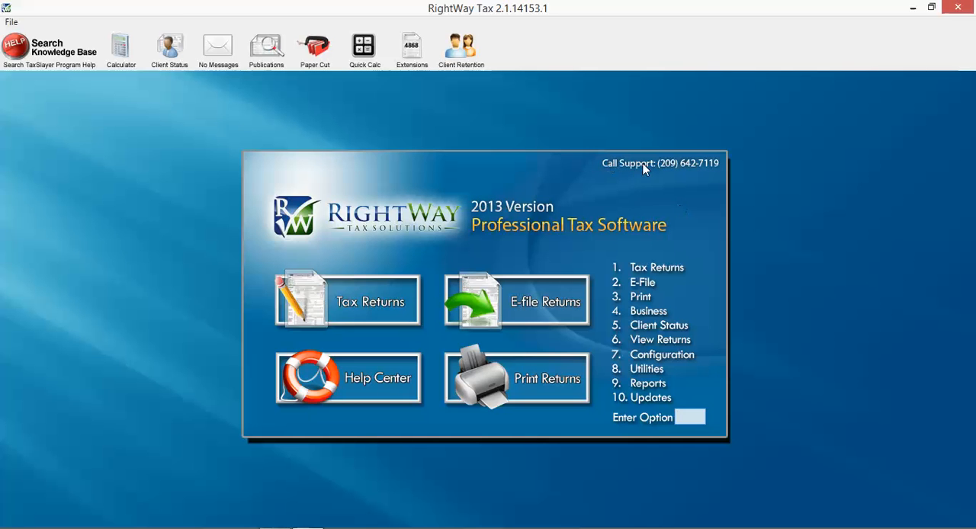
mouse_move(635, 165)
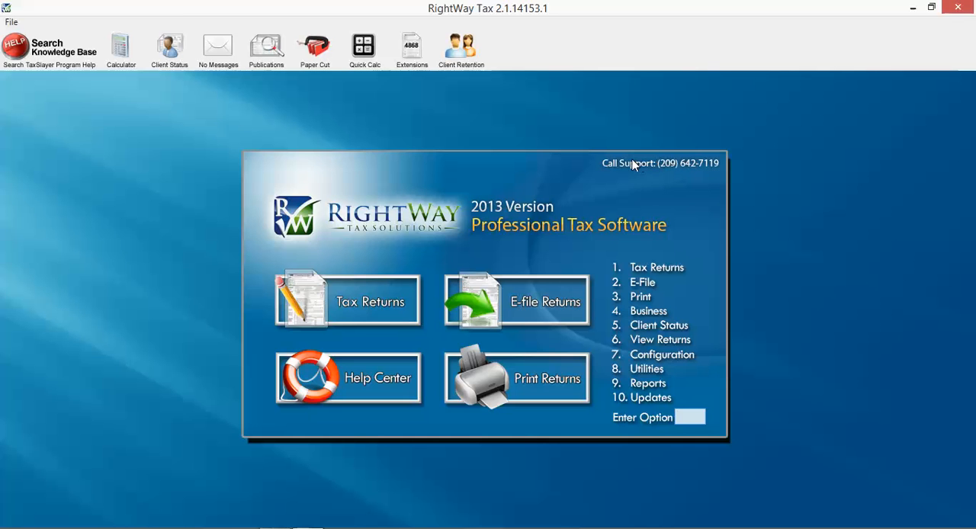
mouse_move(656, 293)
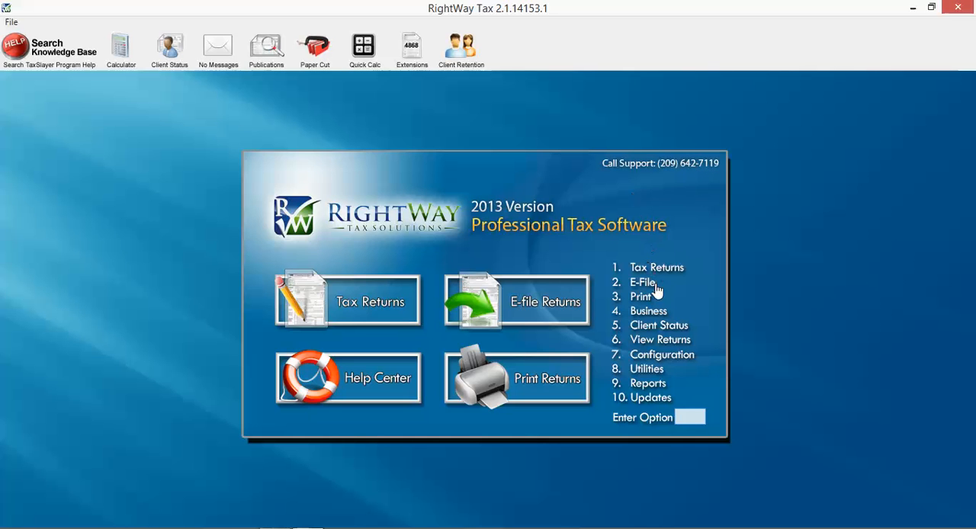
mouse_move(650, 295)
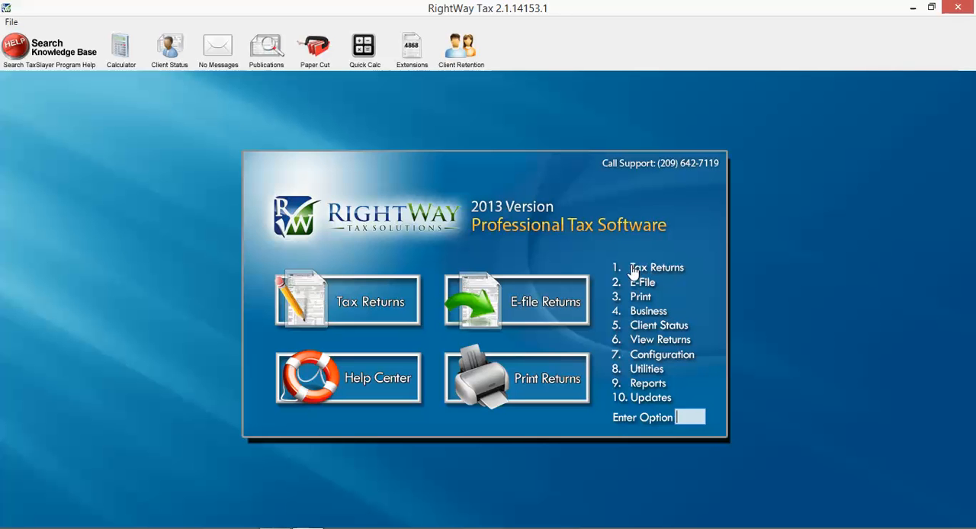
Step: Open the Create a Return or Select a Client to Edit list via Tax Returns
left_click(348, 299)
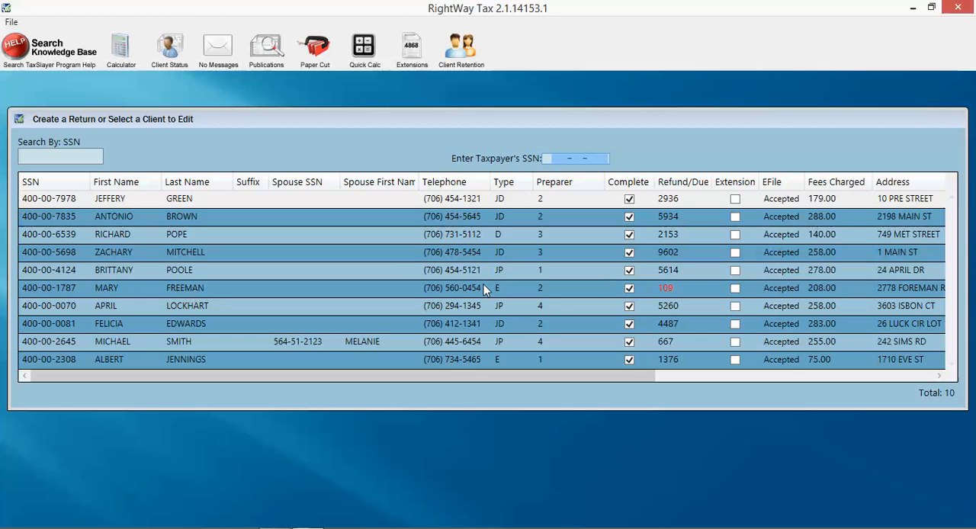
mouse_move(326, 210)
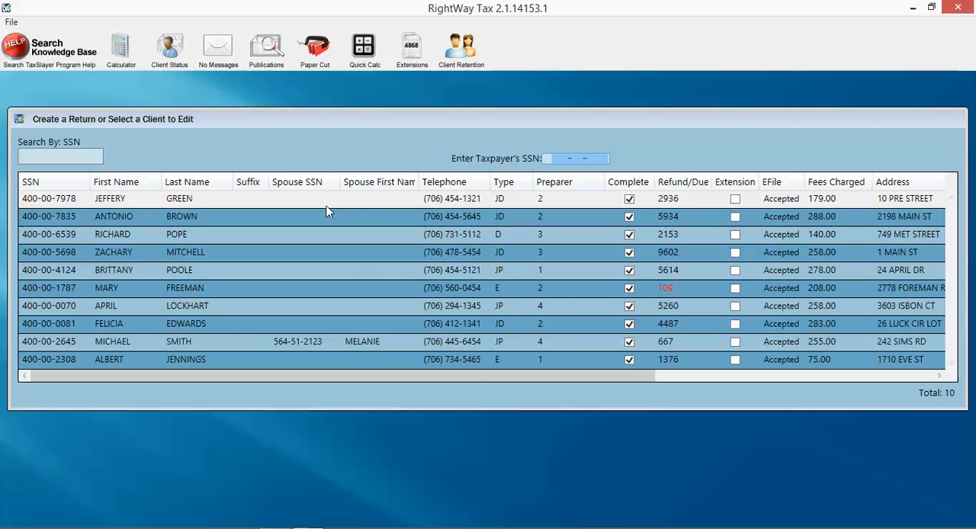
mouse_move(610, 158)
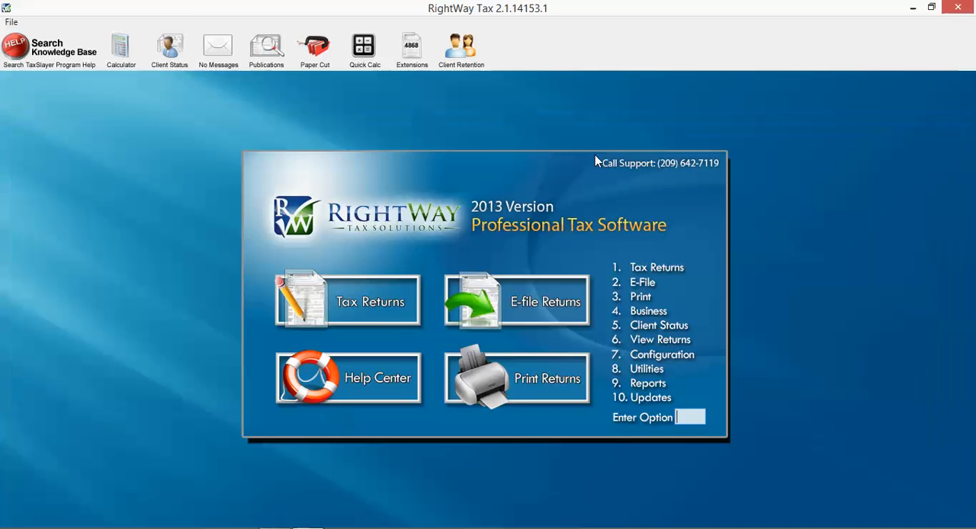
mouse_move(650, 303)
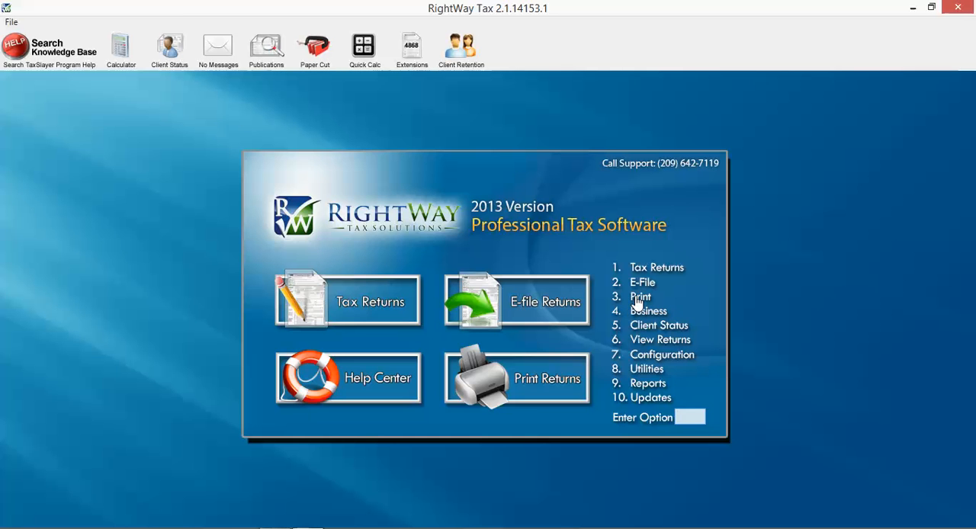
mouse_move(653, 313)
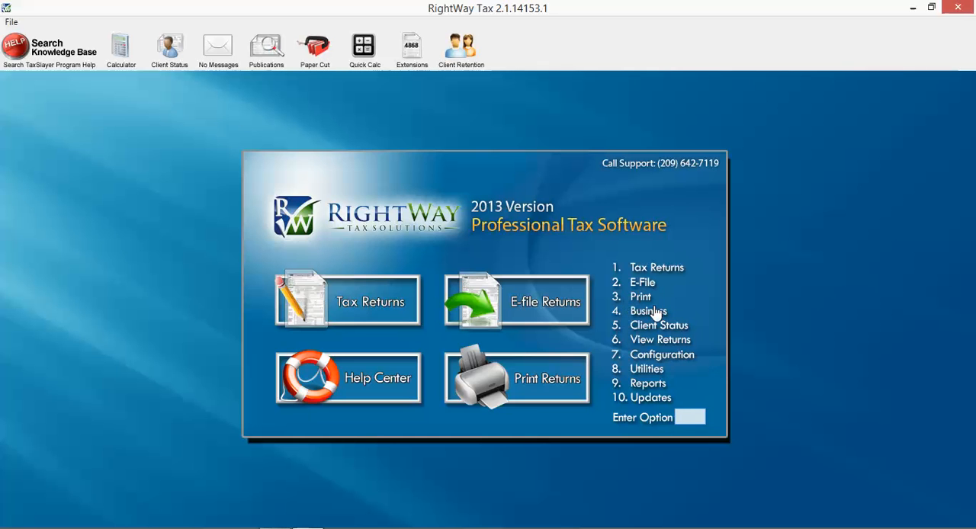
mouse_move(641, 319)
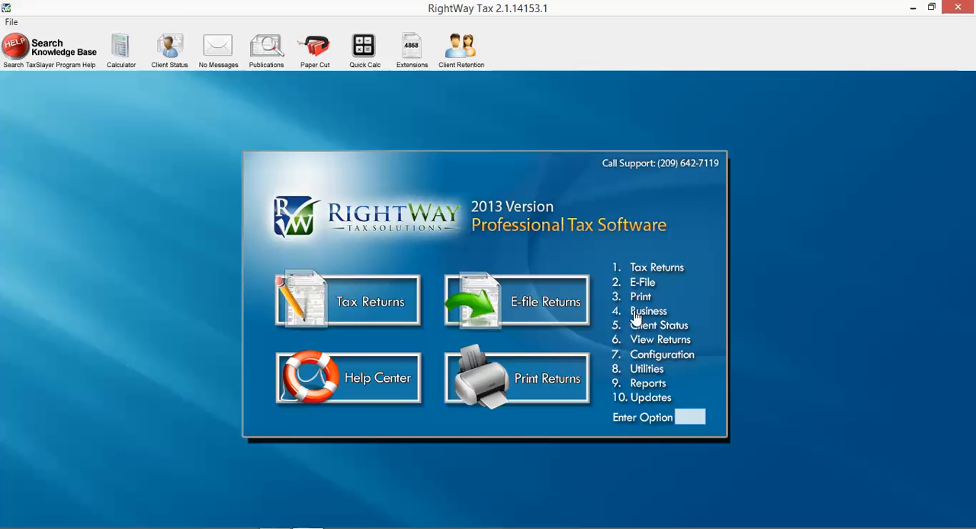
mouse_move(653, 308)
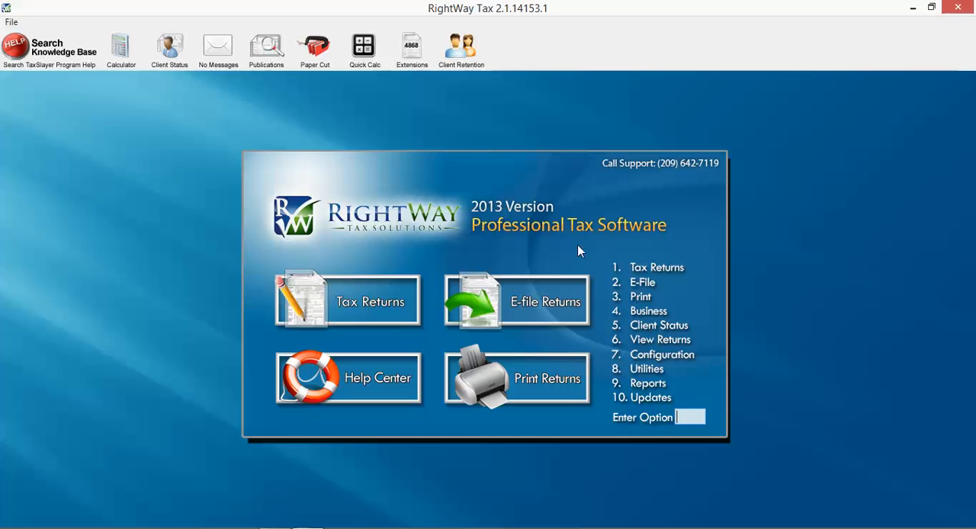
mouse_move(174, 47)
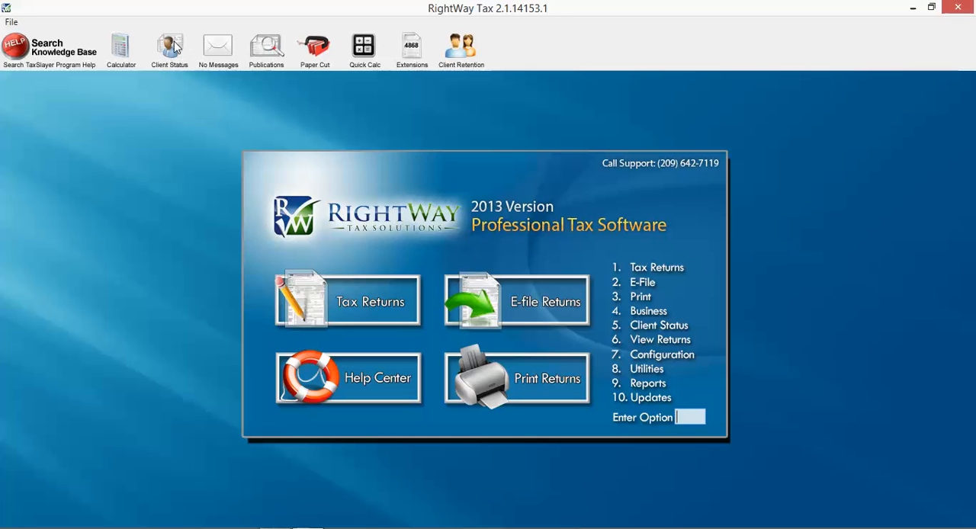
mouse_move(189, 71)
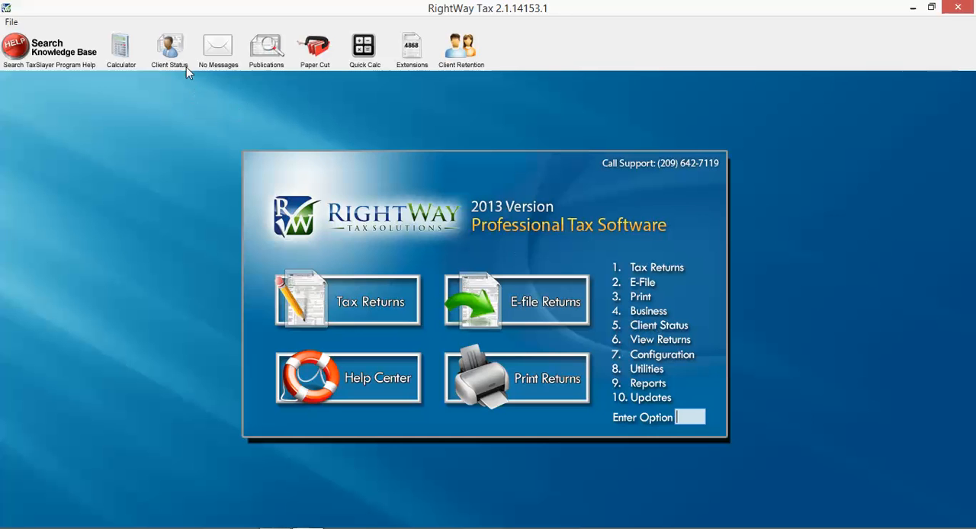
mouse_move(488, 253)
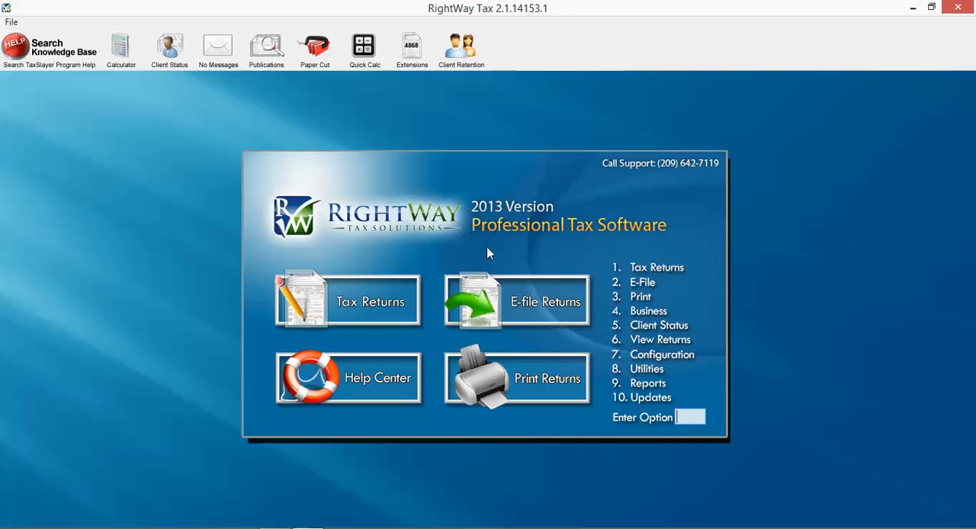
mouse_move(653, 374)
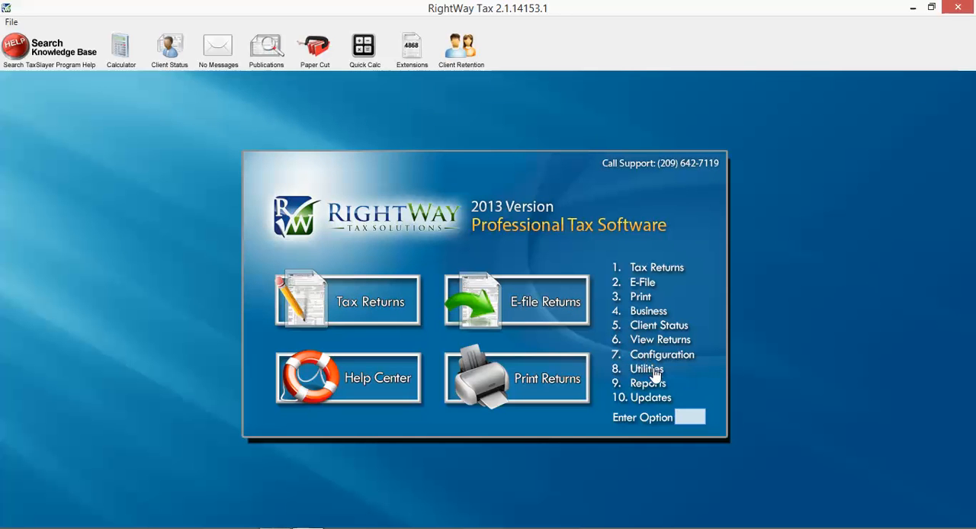
mouse_move(648, 363)
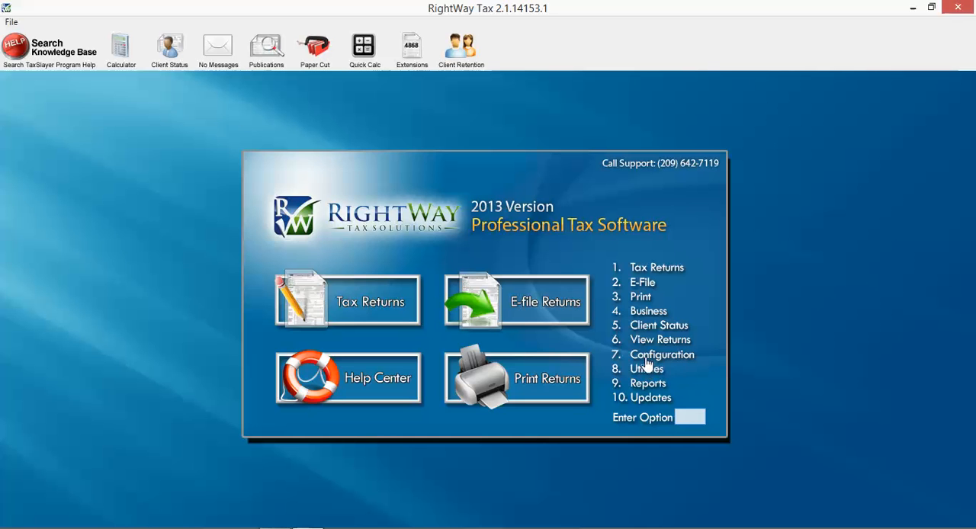
mouse_move(647, 389)
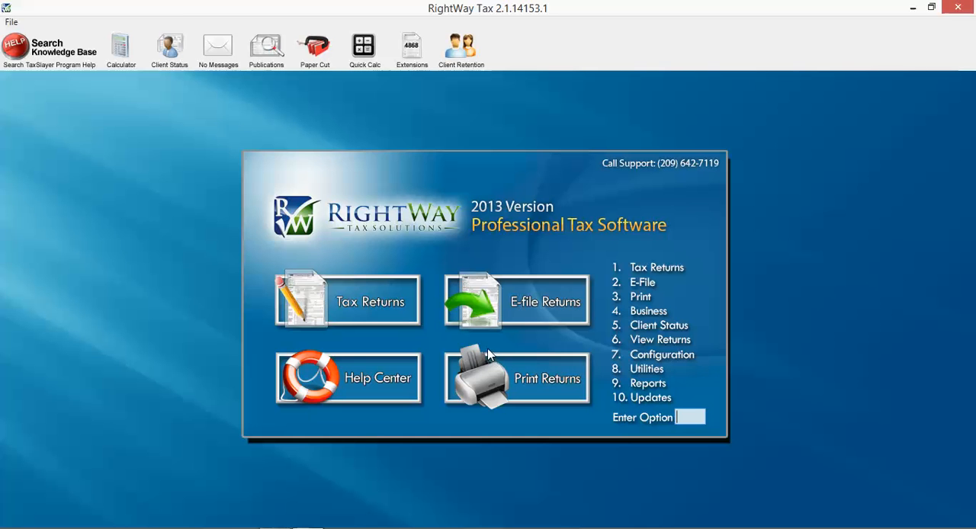
mouse_move(494, 342)
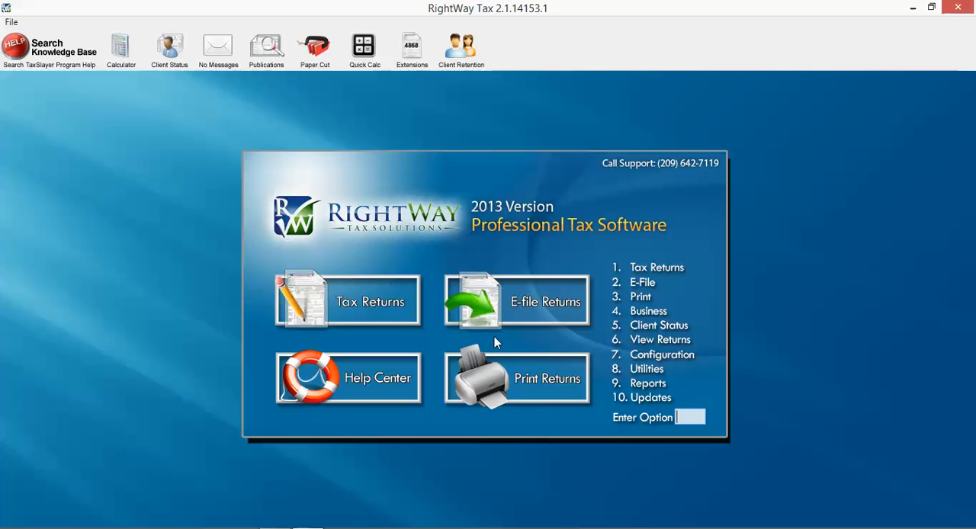